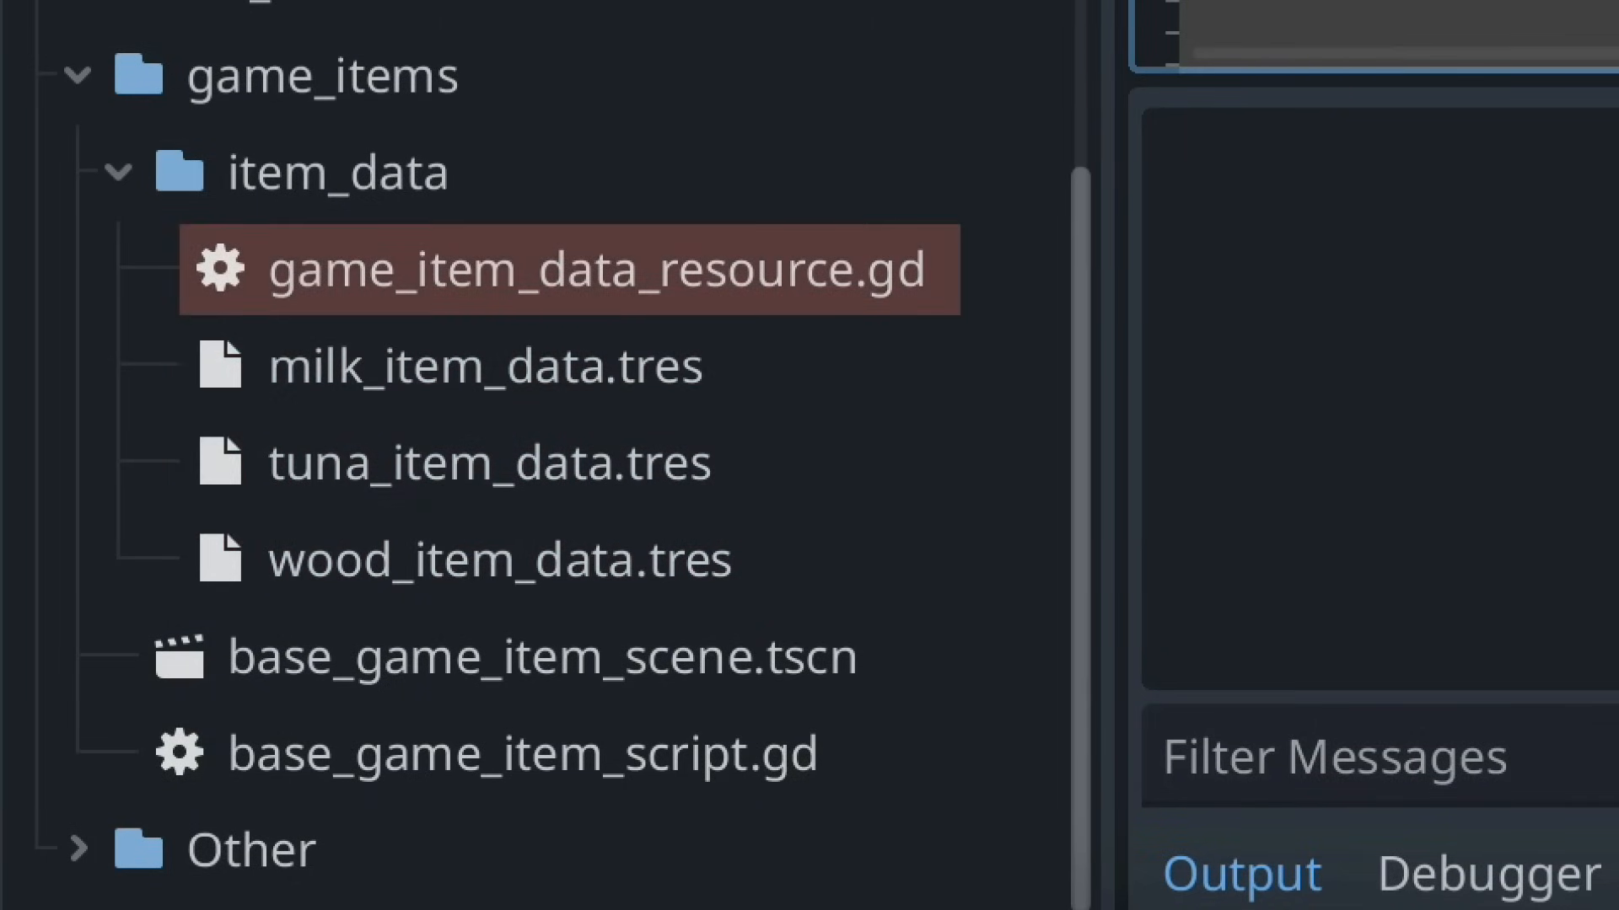
Open the NPCMoodStatus script that preloads the sleepy, hungry and great mood icons
{"action": "double_click", "coordinate": [567, 268]}
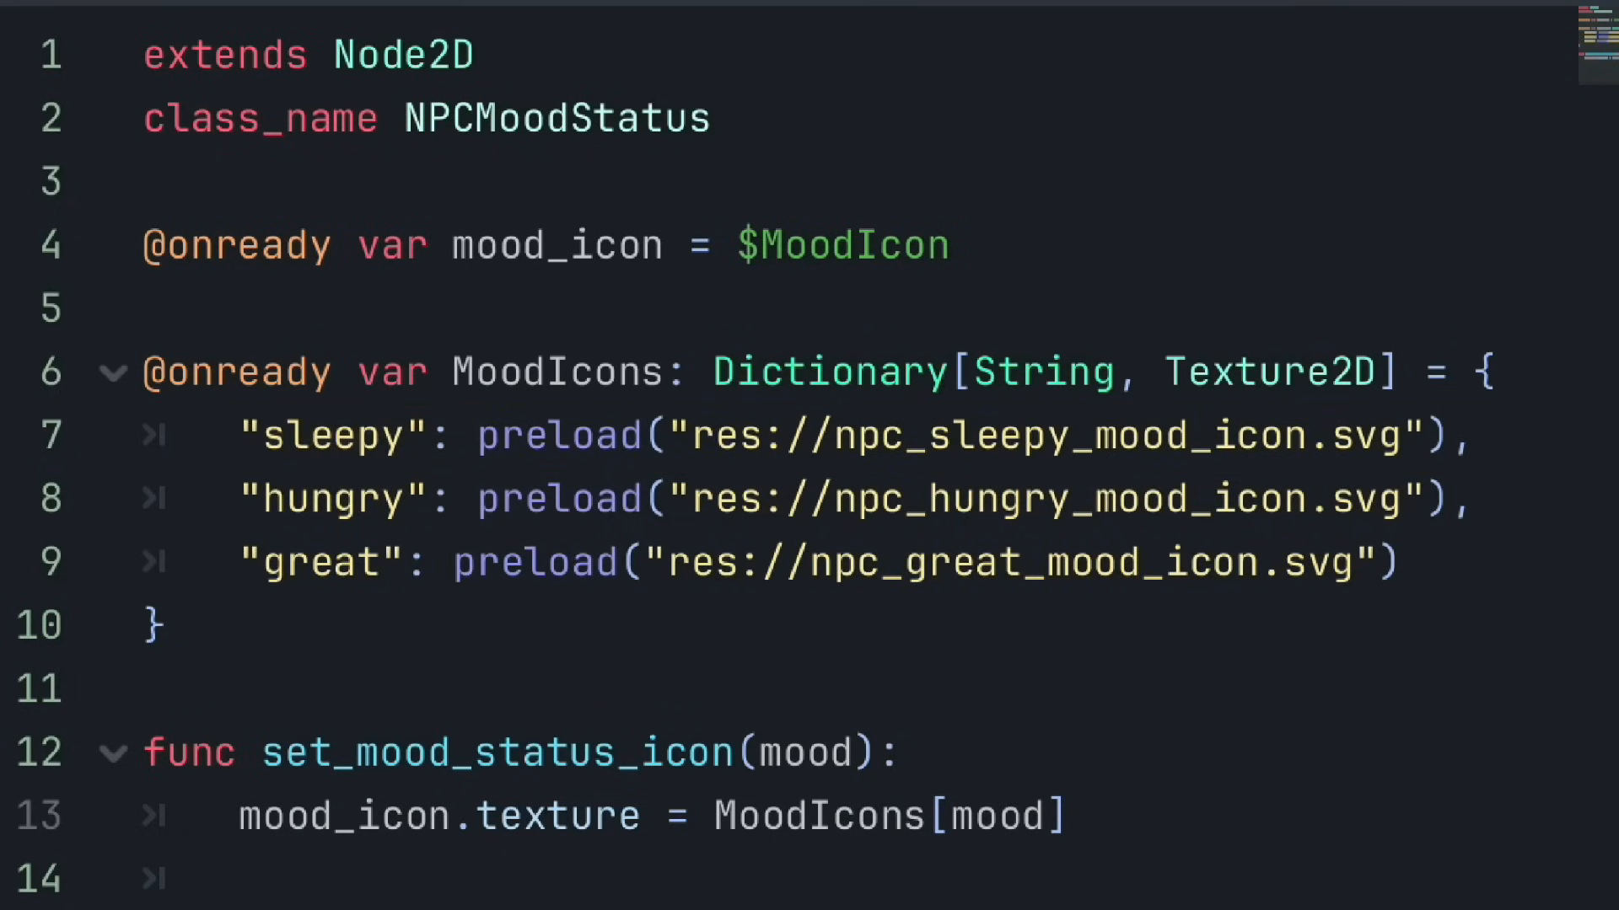
Add a $Player2: Vector2(1,4) entry to SampleDict and run the goblin demo scene
{"action": "double_click", "coordinate": [886, 815]}
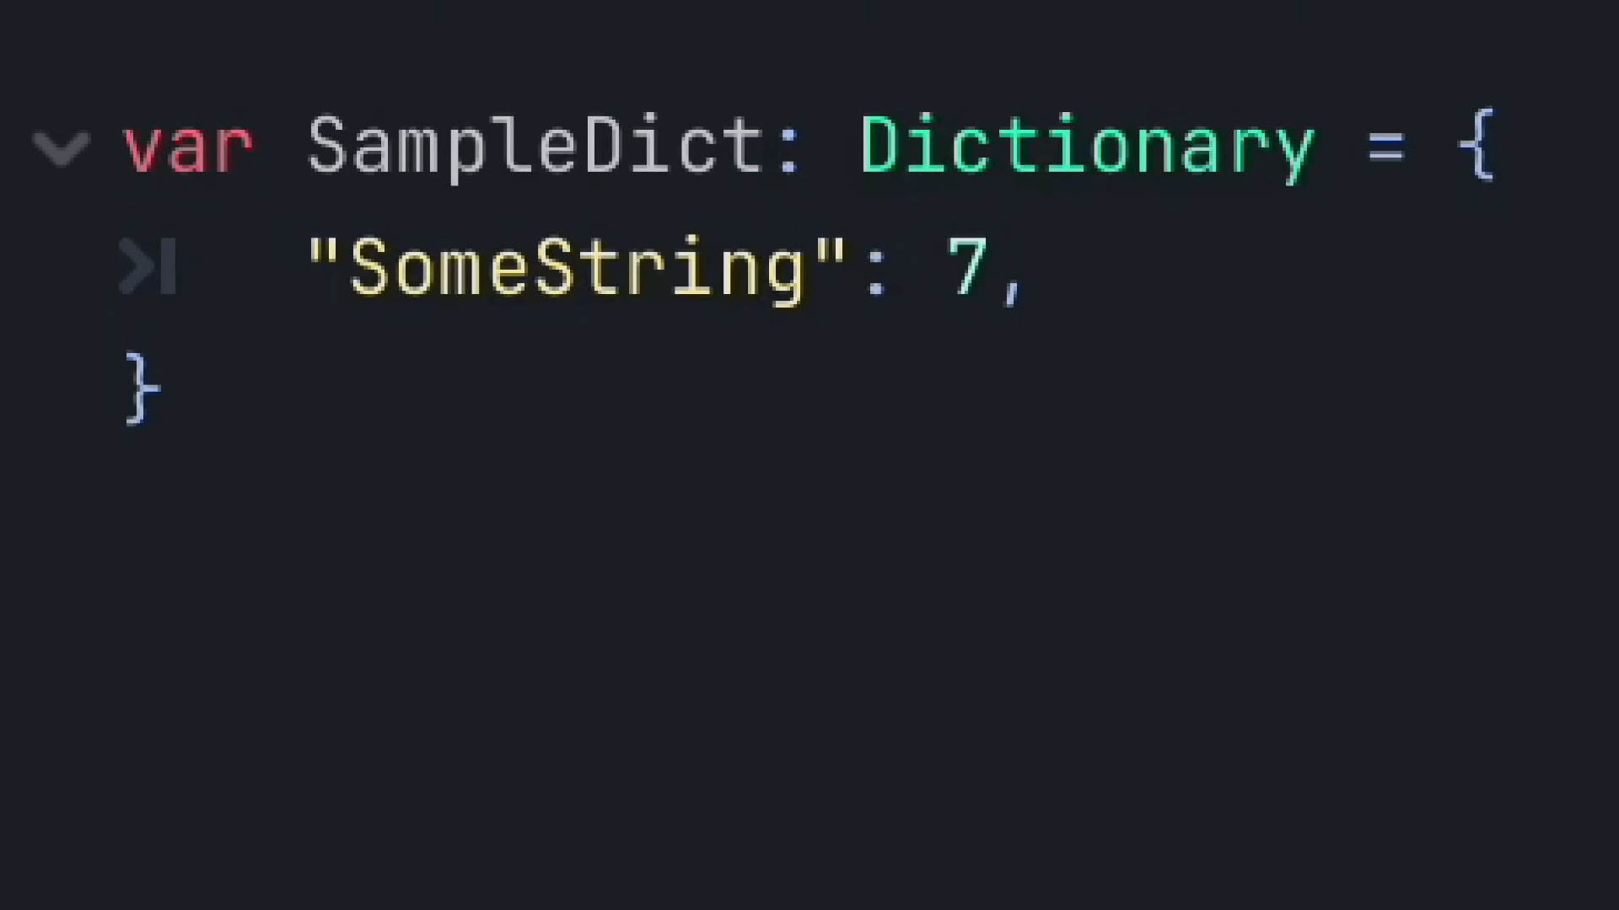
{"action": "type", "text": "$Player2: Vector2(1,4),"}
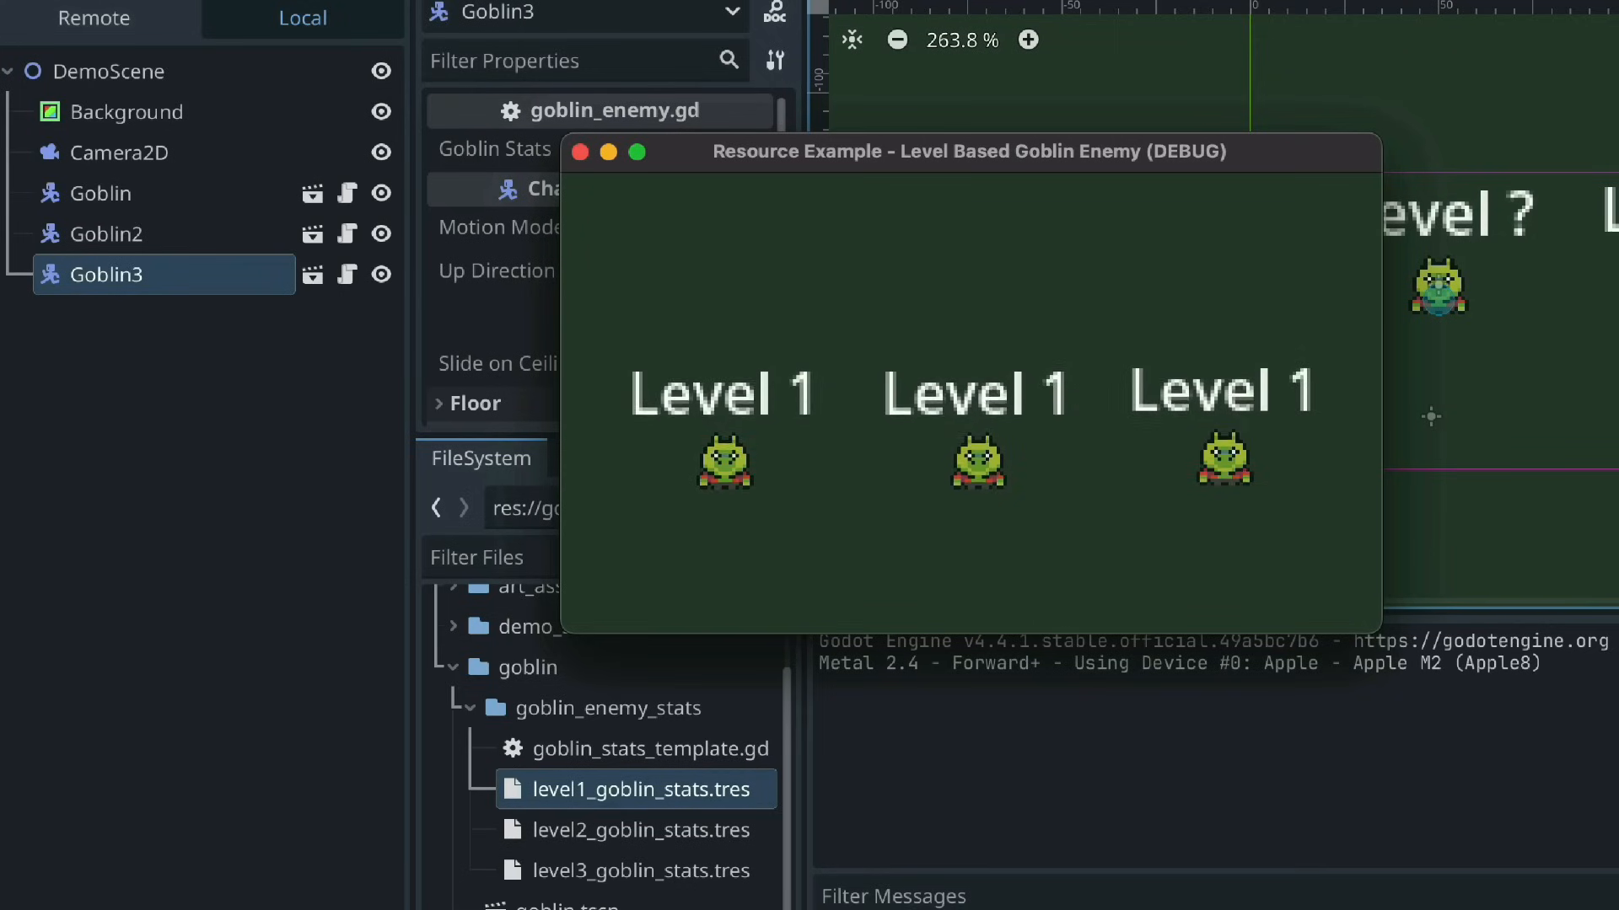
Assign level 1, 2 and 3 goblin stats resources to Goblin, Goblin2 and Goblin3, then run
{"action": "left_click", "coordinate": [580, 152]}
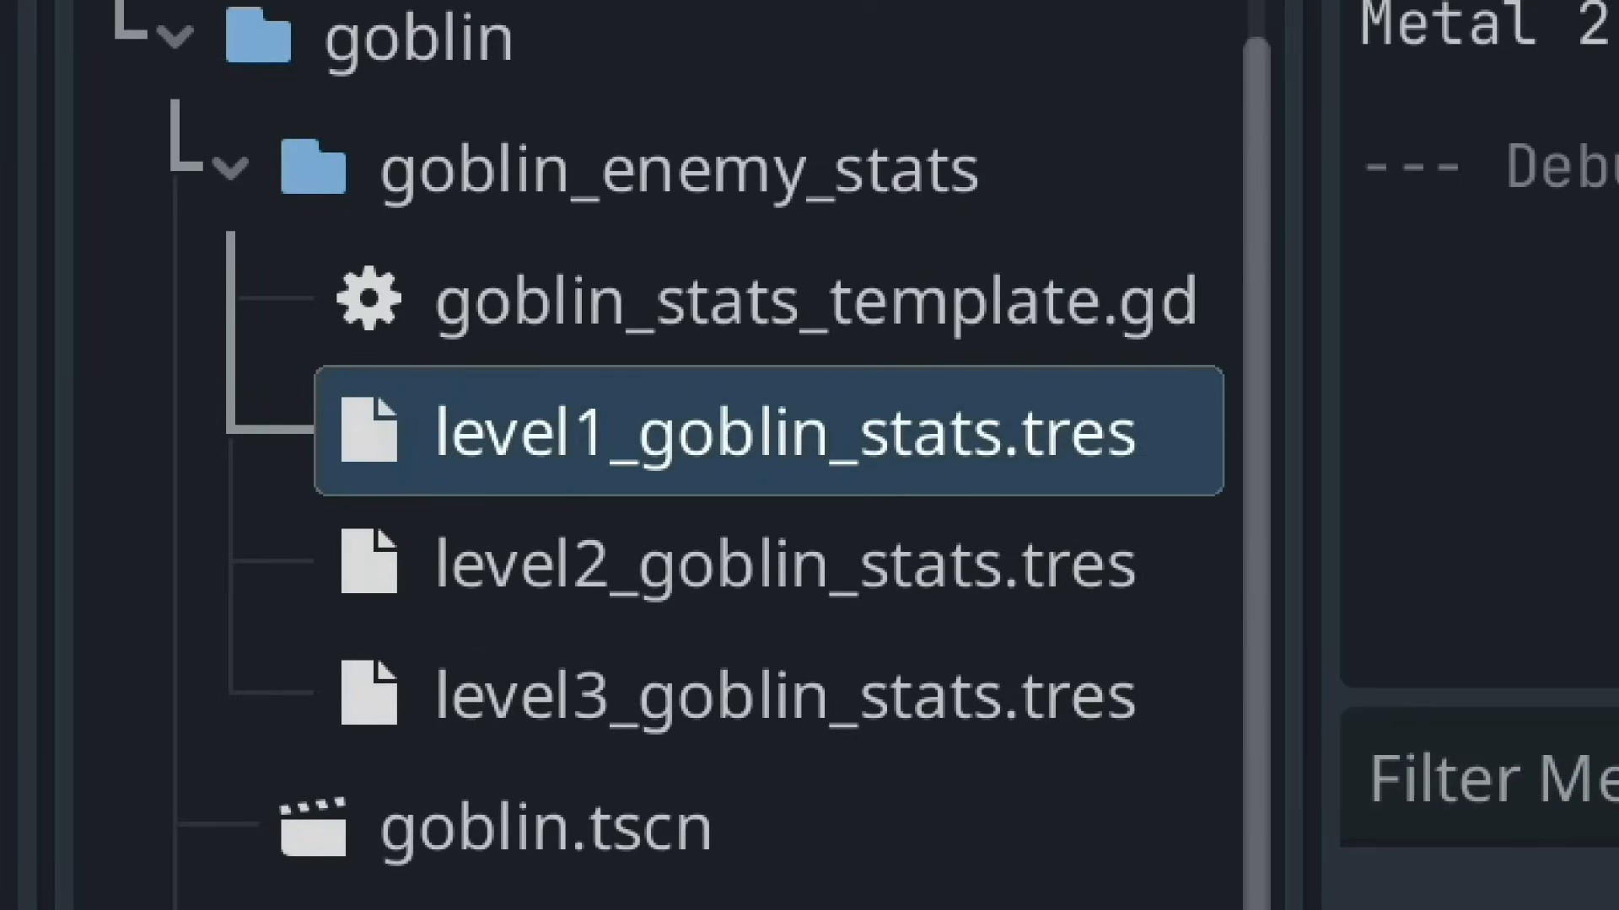
{"action": "left_click", "coordinate": [722, 695]}
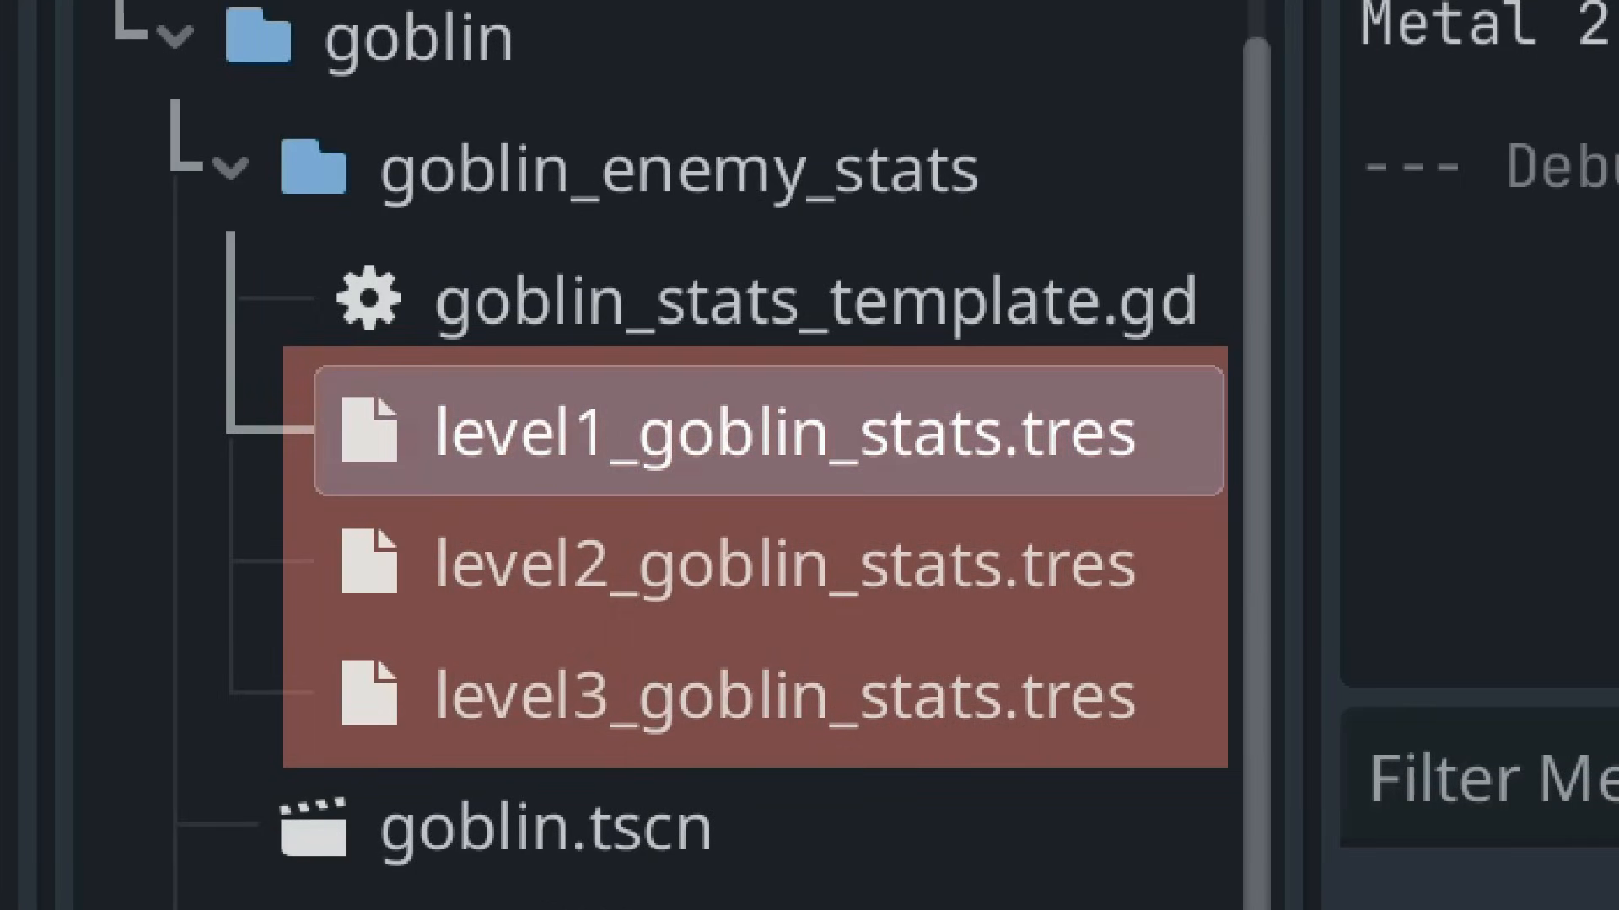
{"action": "left_click", "coordinate": [723, 431]}
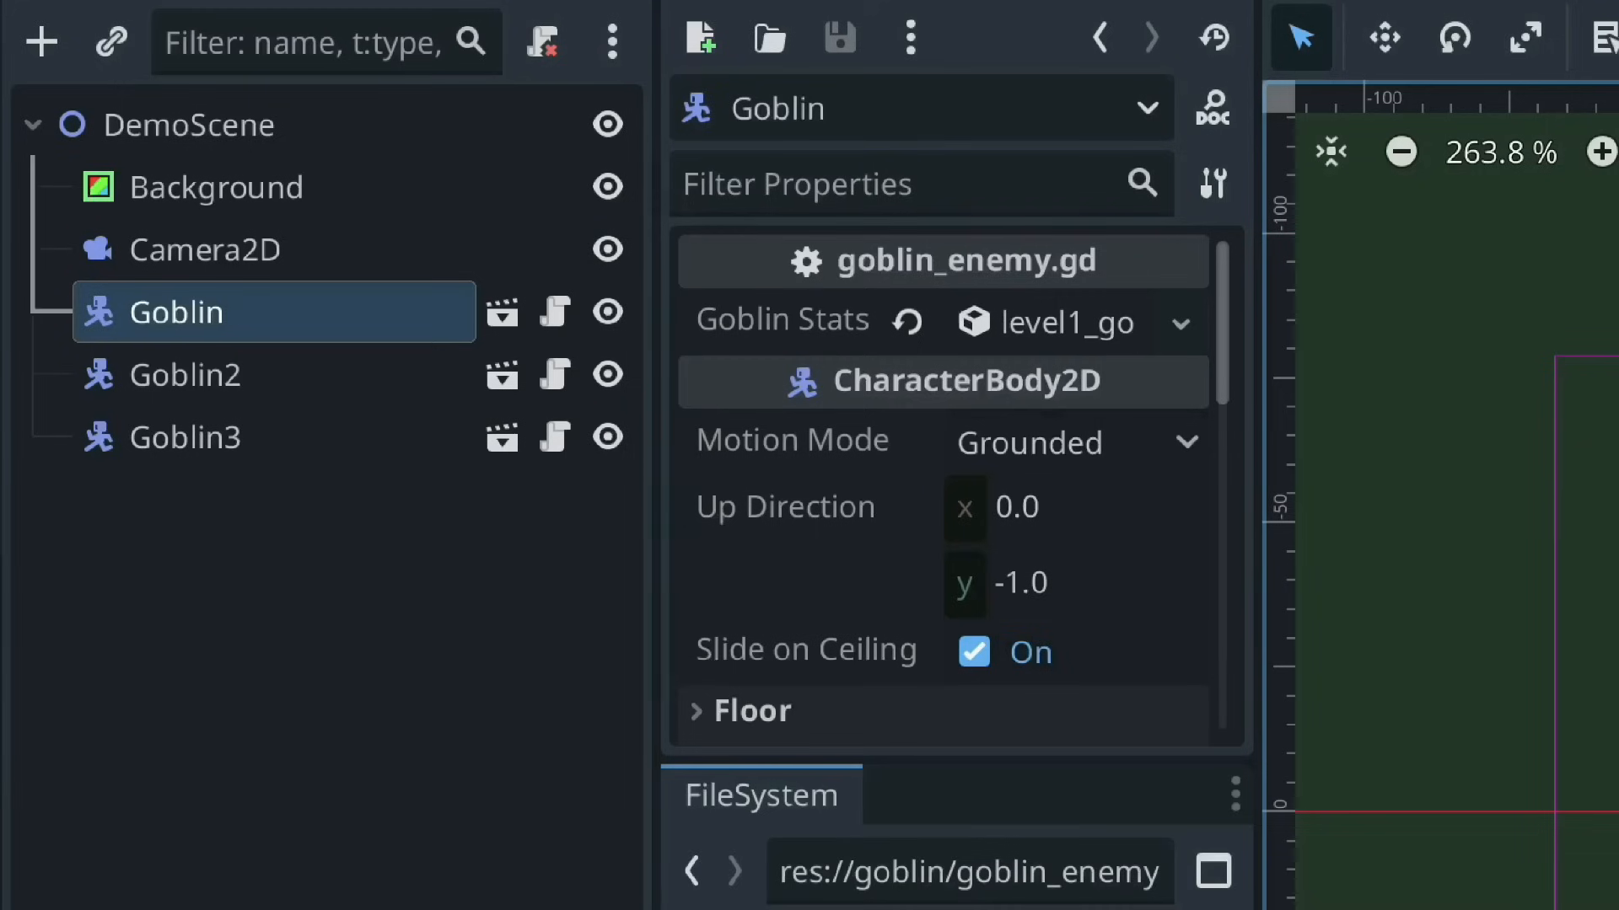
{"action": "left_click", "coordinate": [184, 374]}
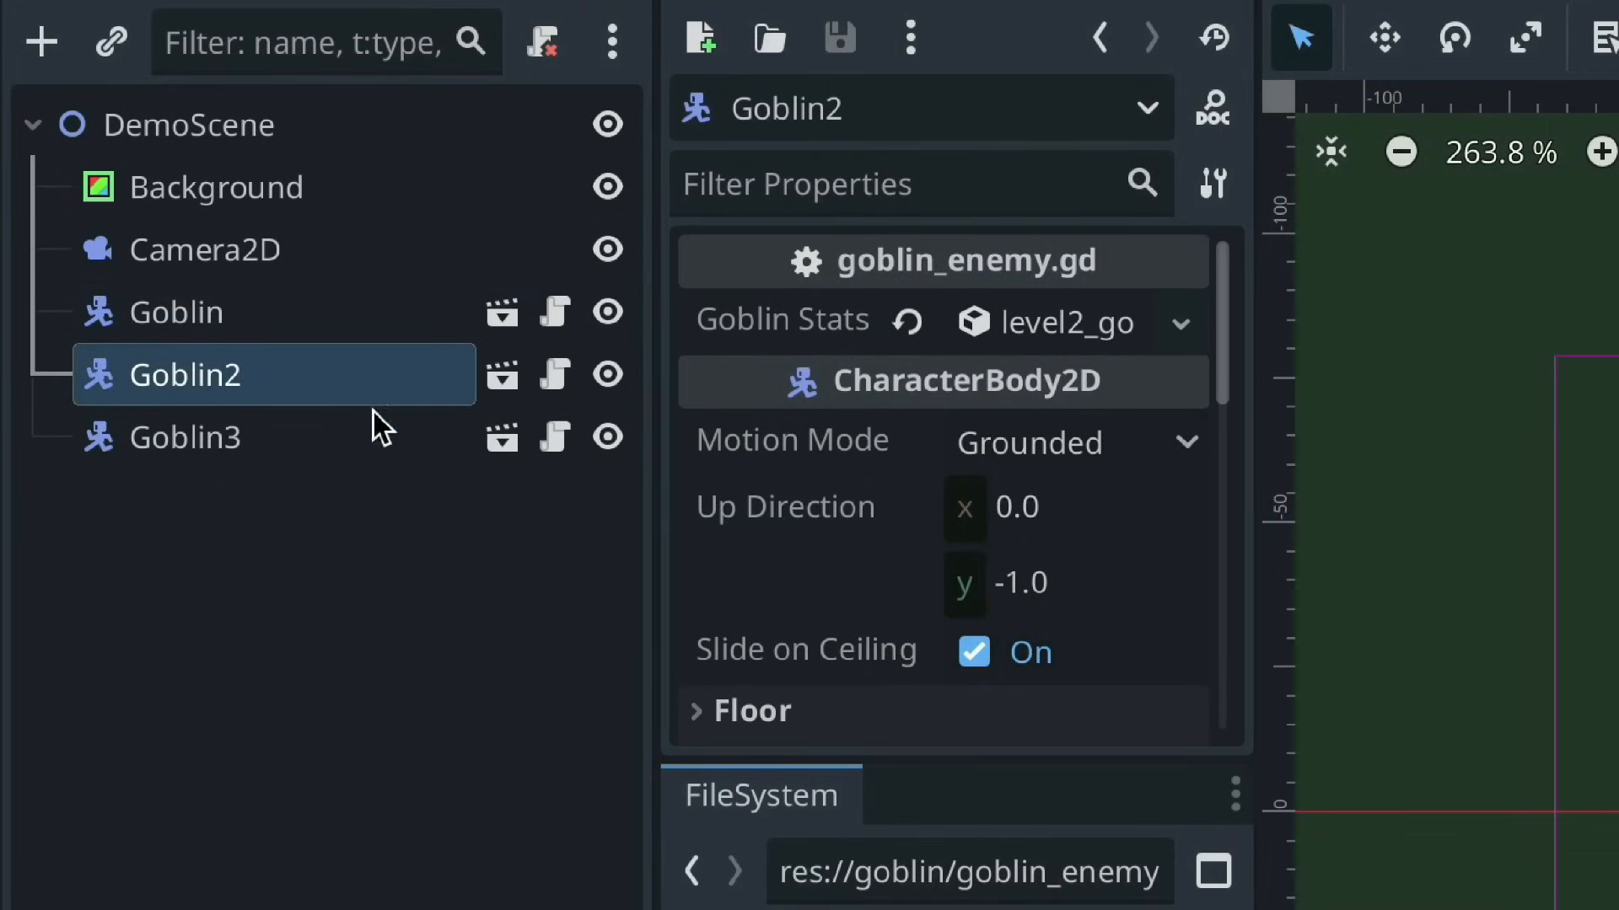
{"action": "left_click", "coordinate": [185, 436]}
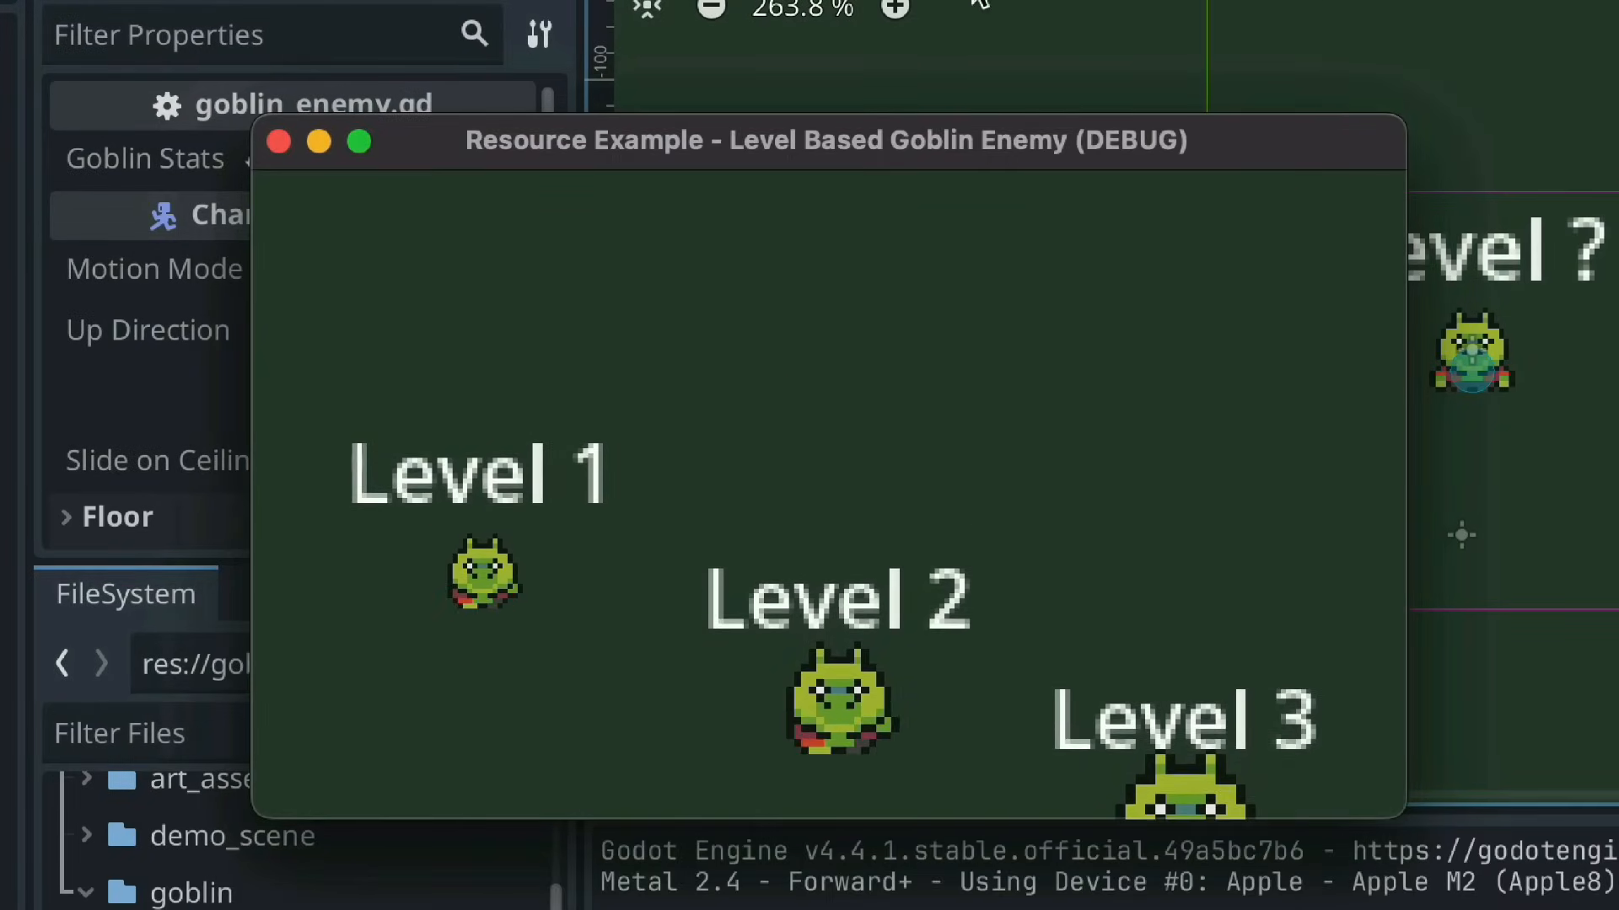
{"action": "left_click", "coordinate": [358, 142]}
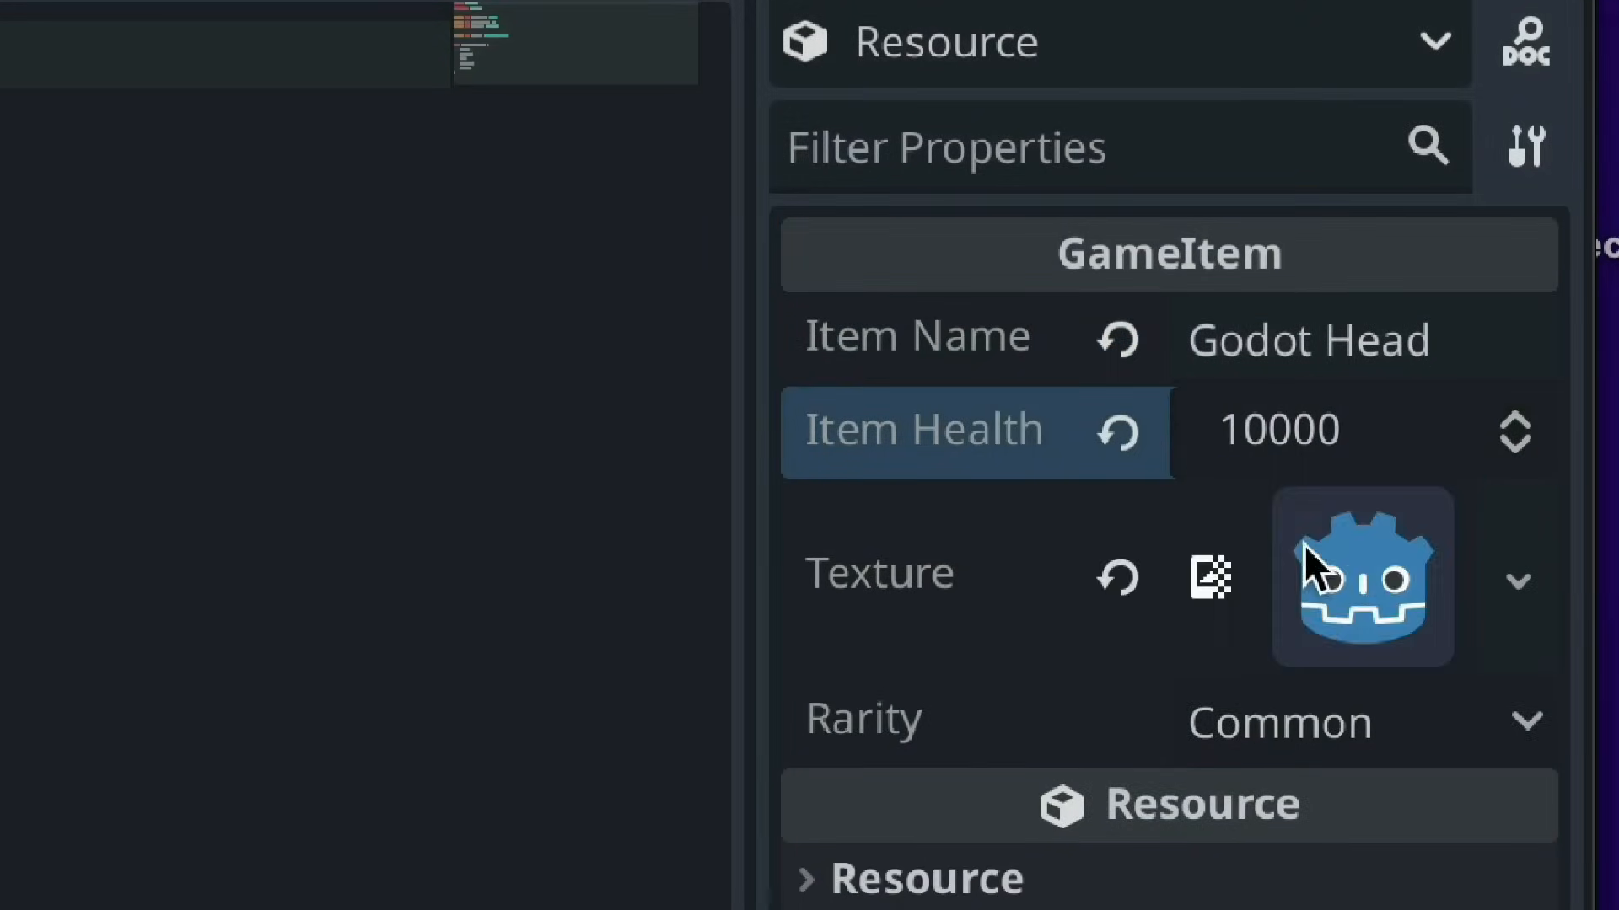
Inspect the Godot Head GameItem resource's texture in the Inspector
{"action": "left_click", "coordinate": [1359, 723]}
{"action": "type", "text": "pr"}
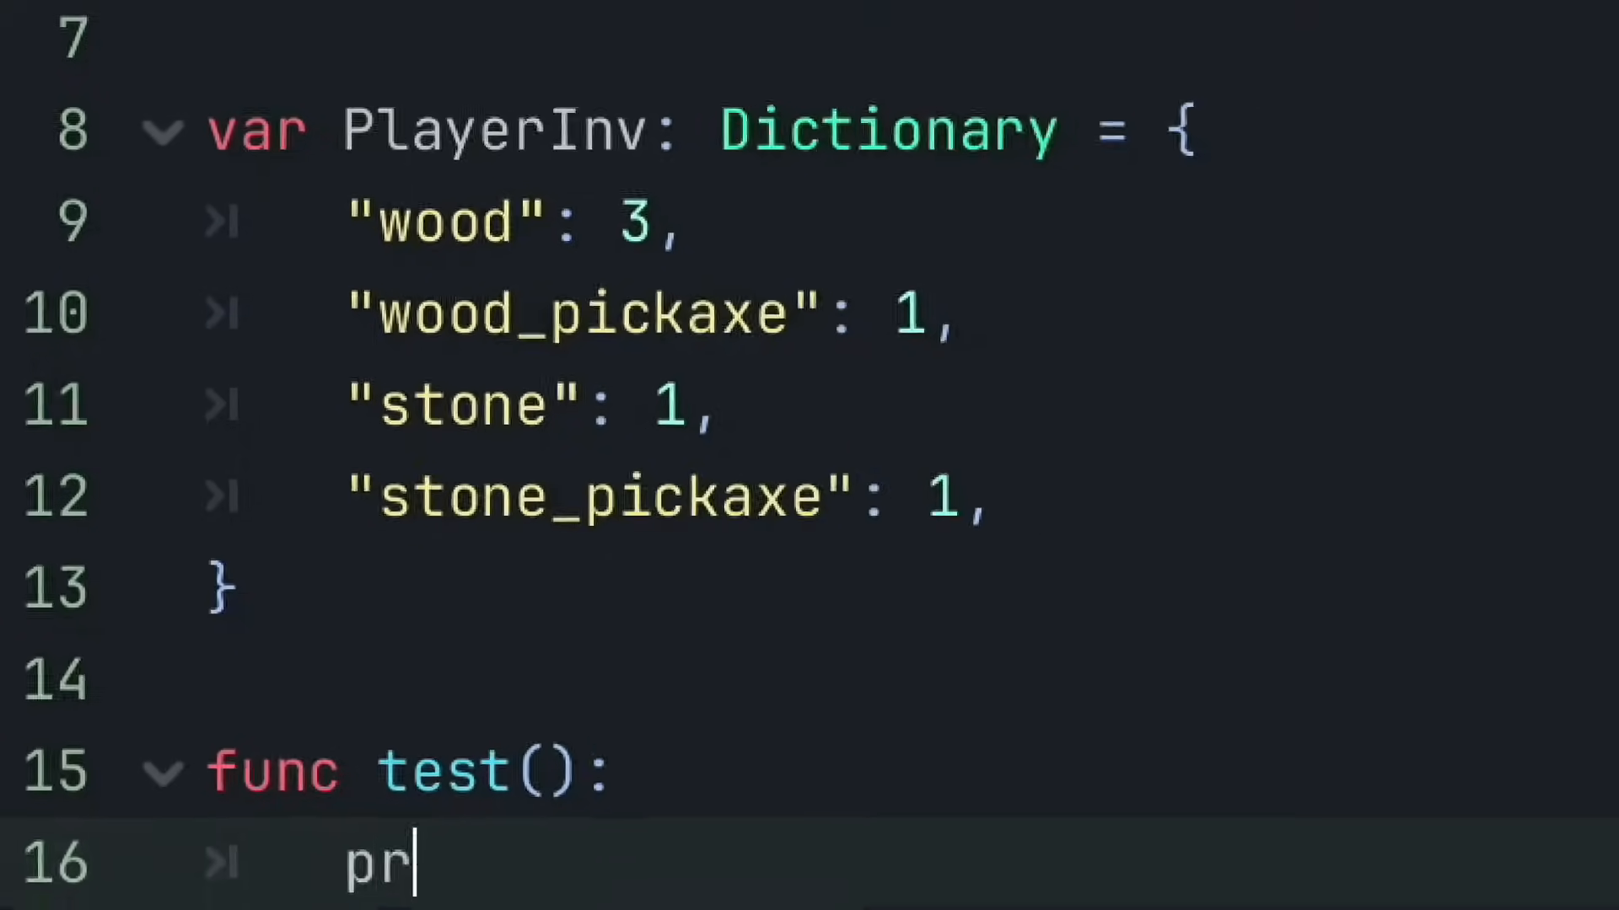
Print PlayerInv's wood check and size in test(), then return to the 2D scene
{"action": "type", "text": "int(PlayerInv.has(\"wood\")) #prints true"}
{"action": "type", "text": "print(PlayerInv.size()) #prints 4"}
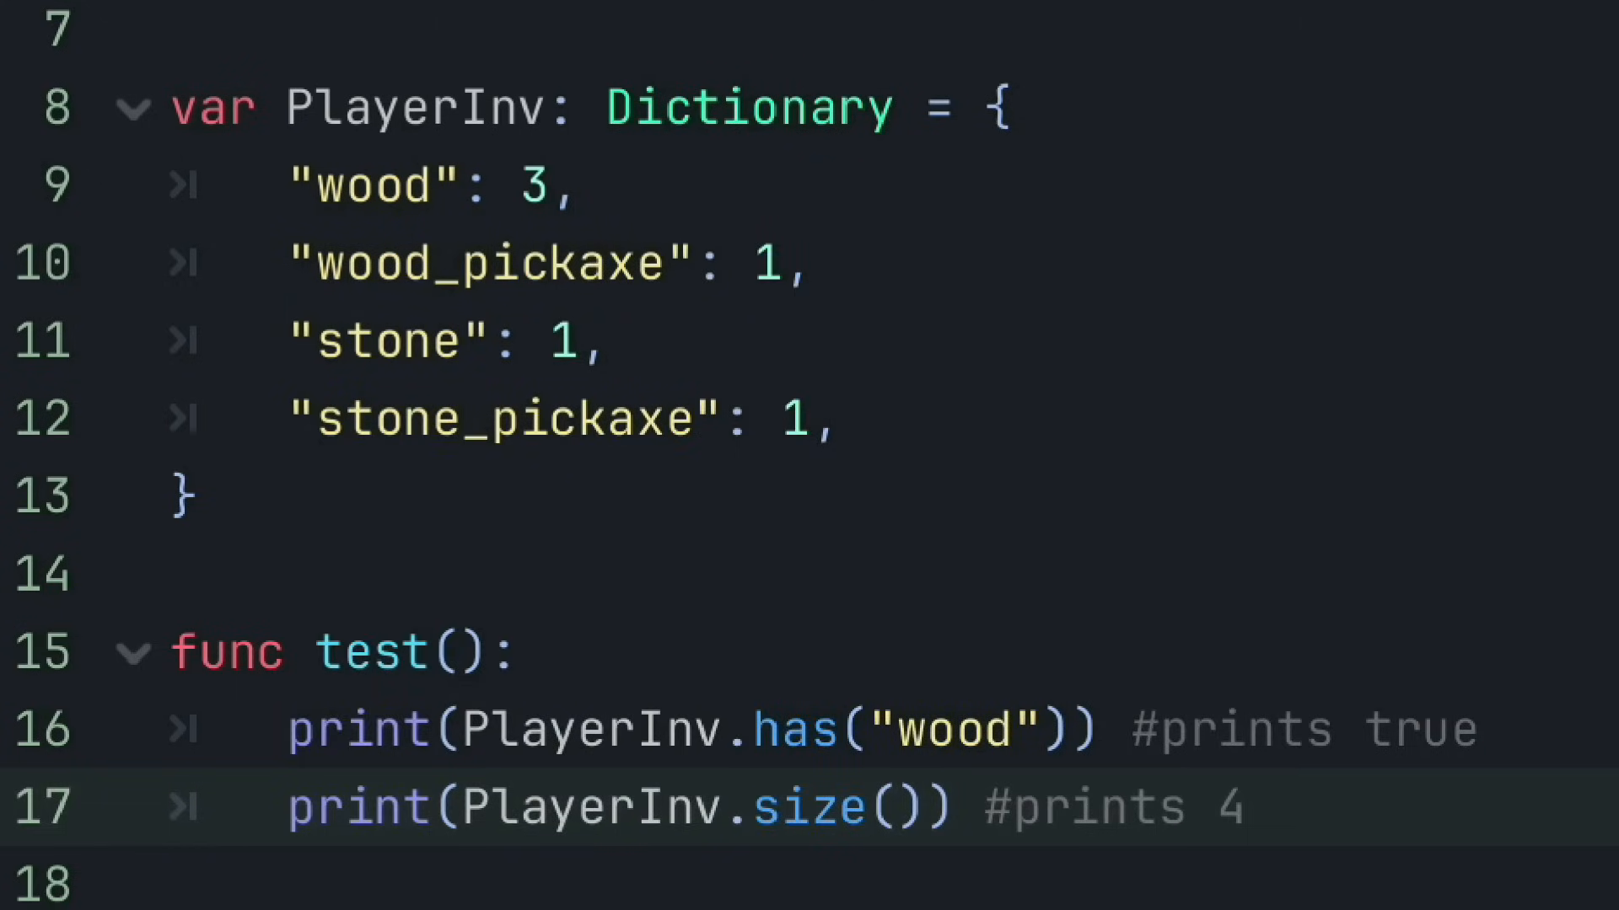
{"action": "left_click", "coordinate": [1249, 808]}
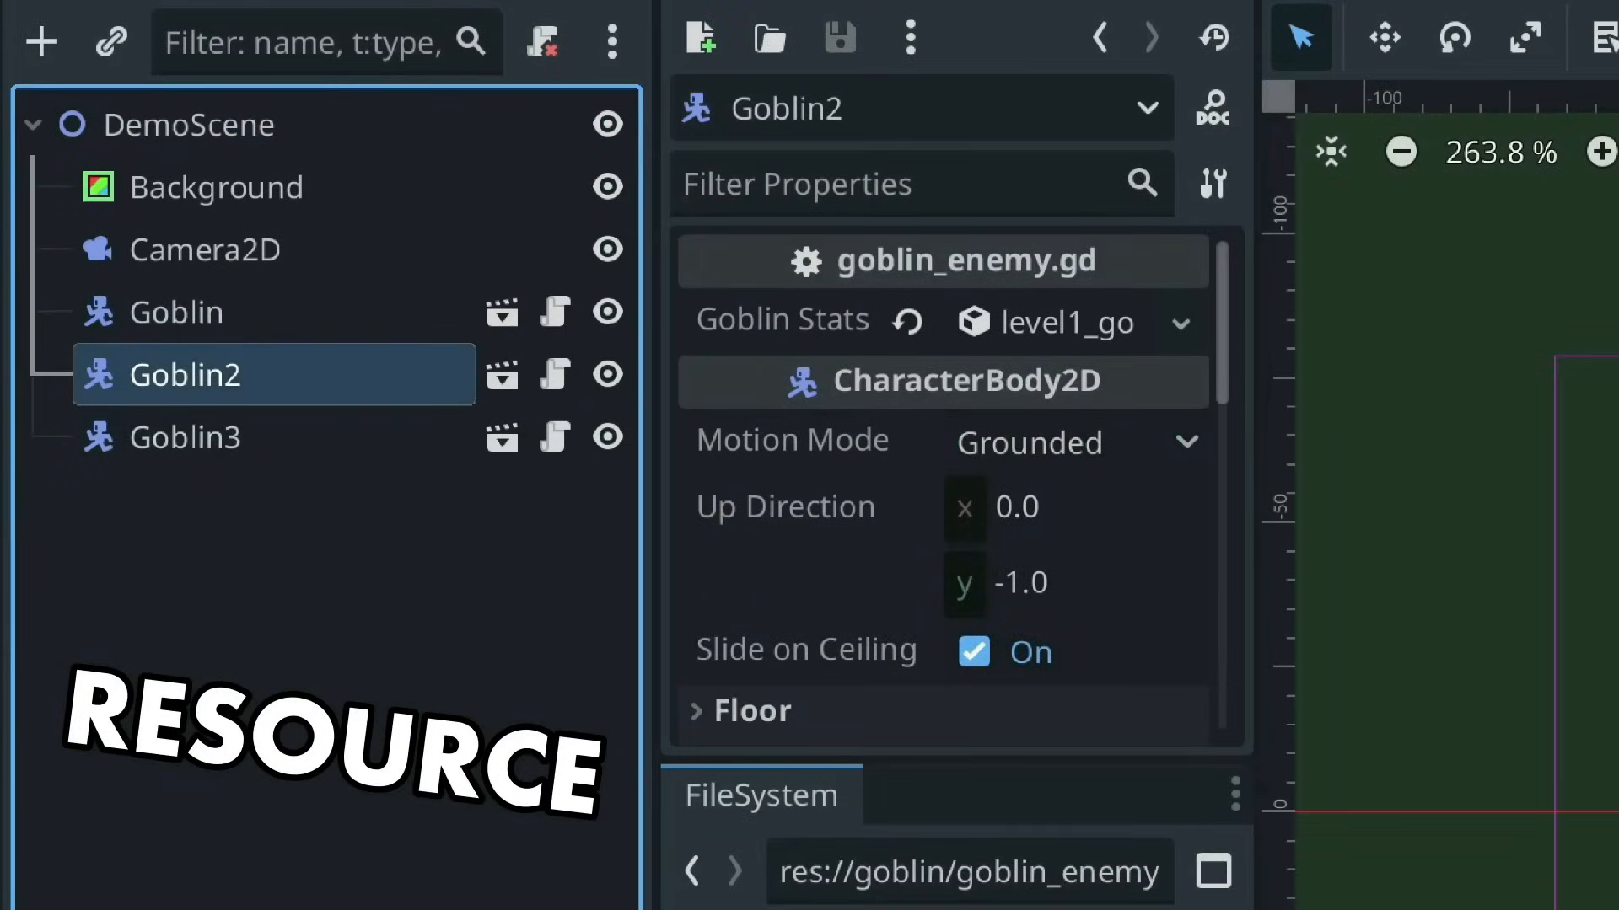
Change PlayerInv's wood count to 4 and highlight pair_unique_values in reasons_for_dictionary
{"action": "left_click", "coordinate": [184, 437]}
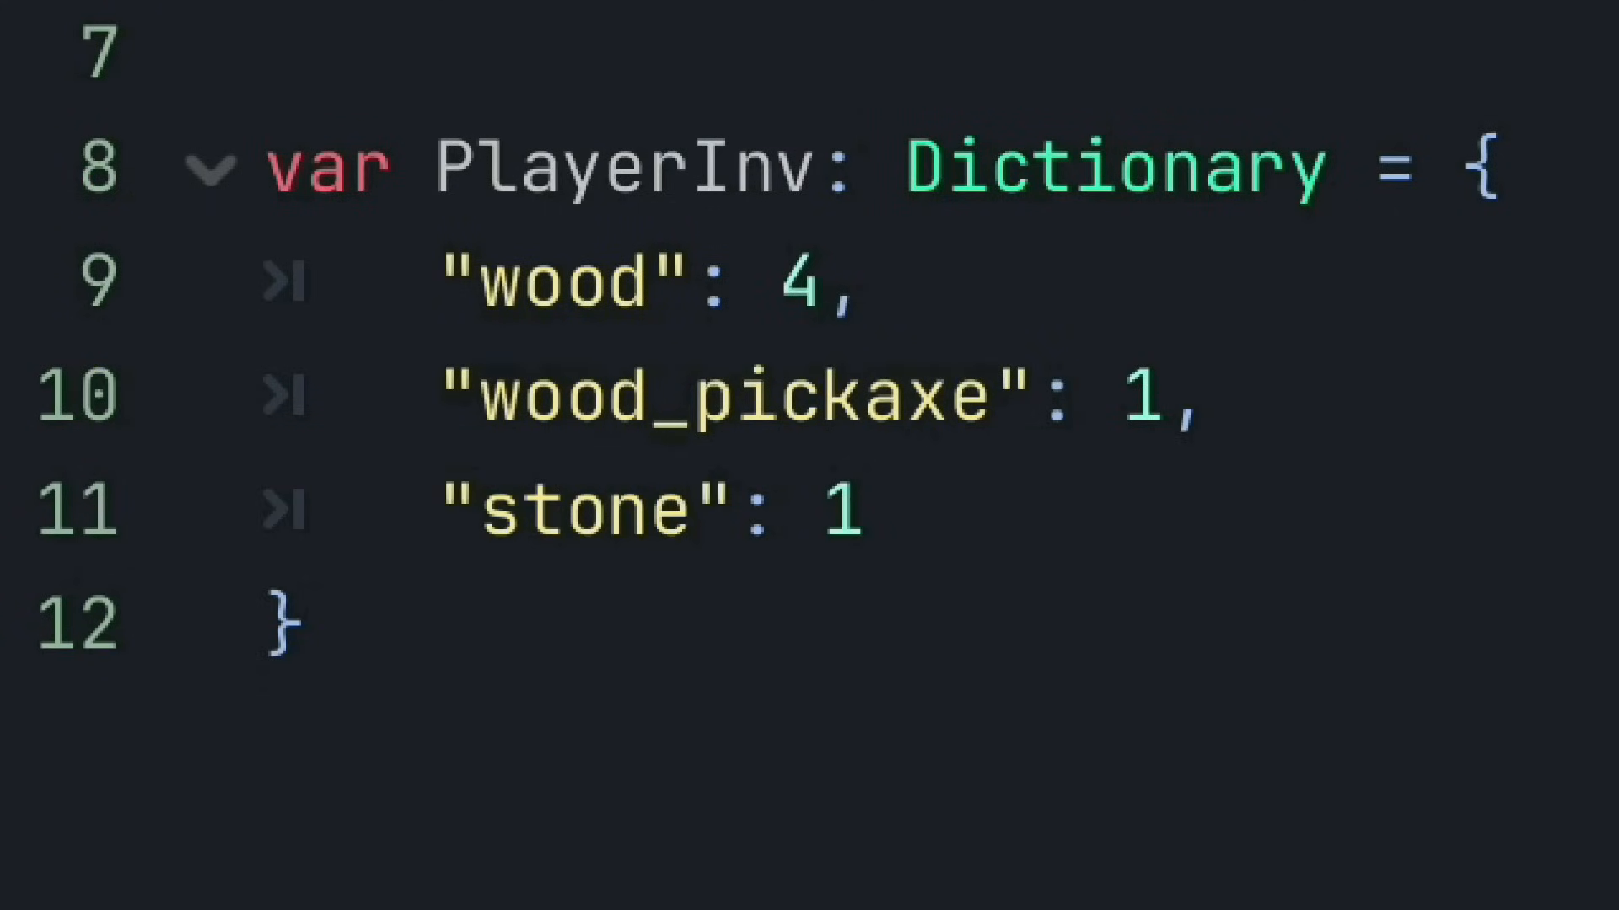
{"action": "type", "text": "4"}
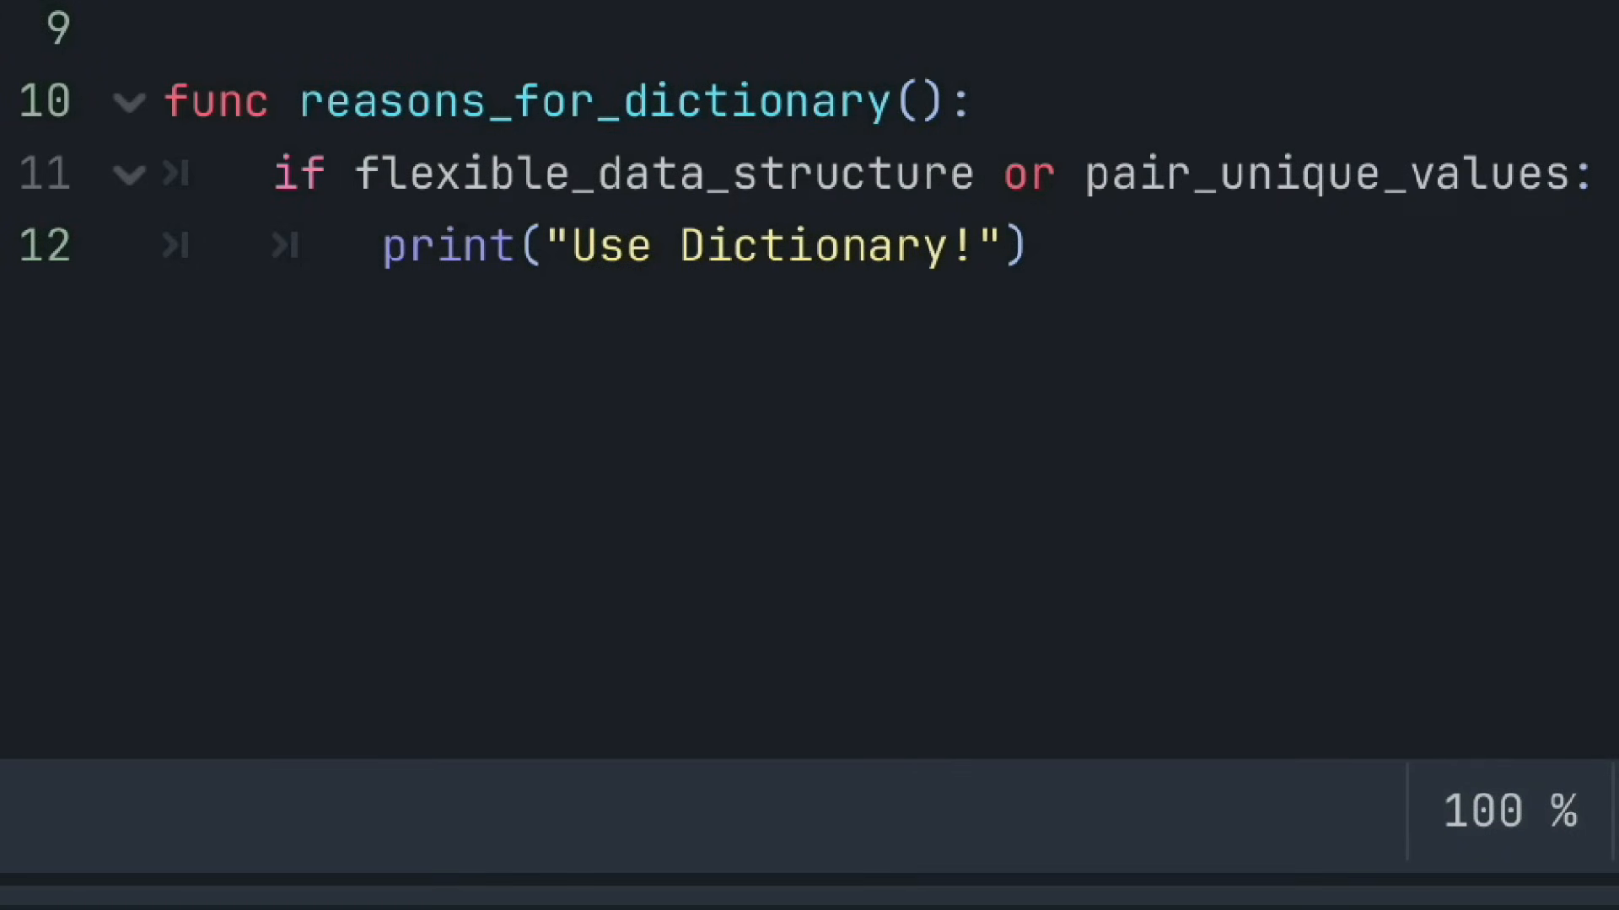
{"action": "double_click", "coordinate": [1321, 172]}
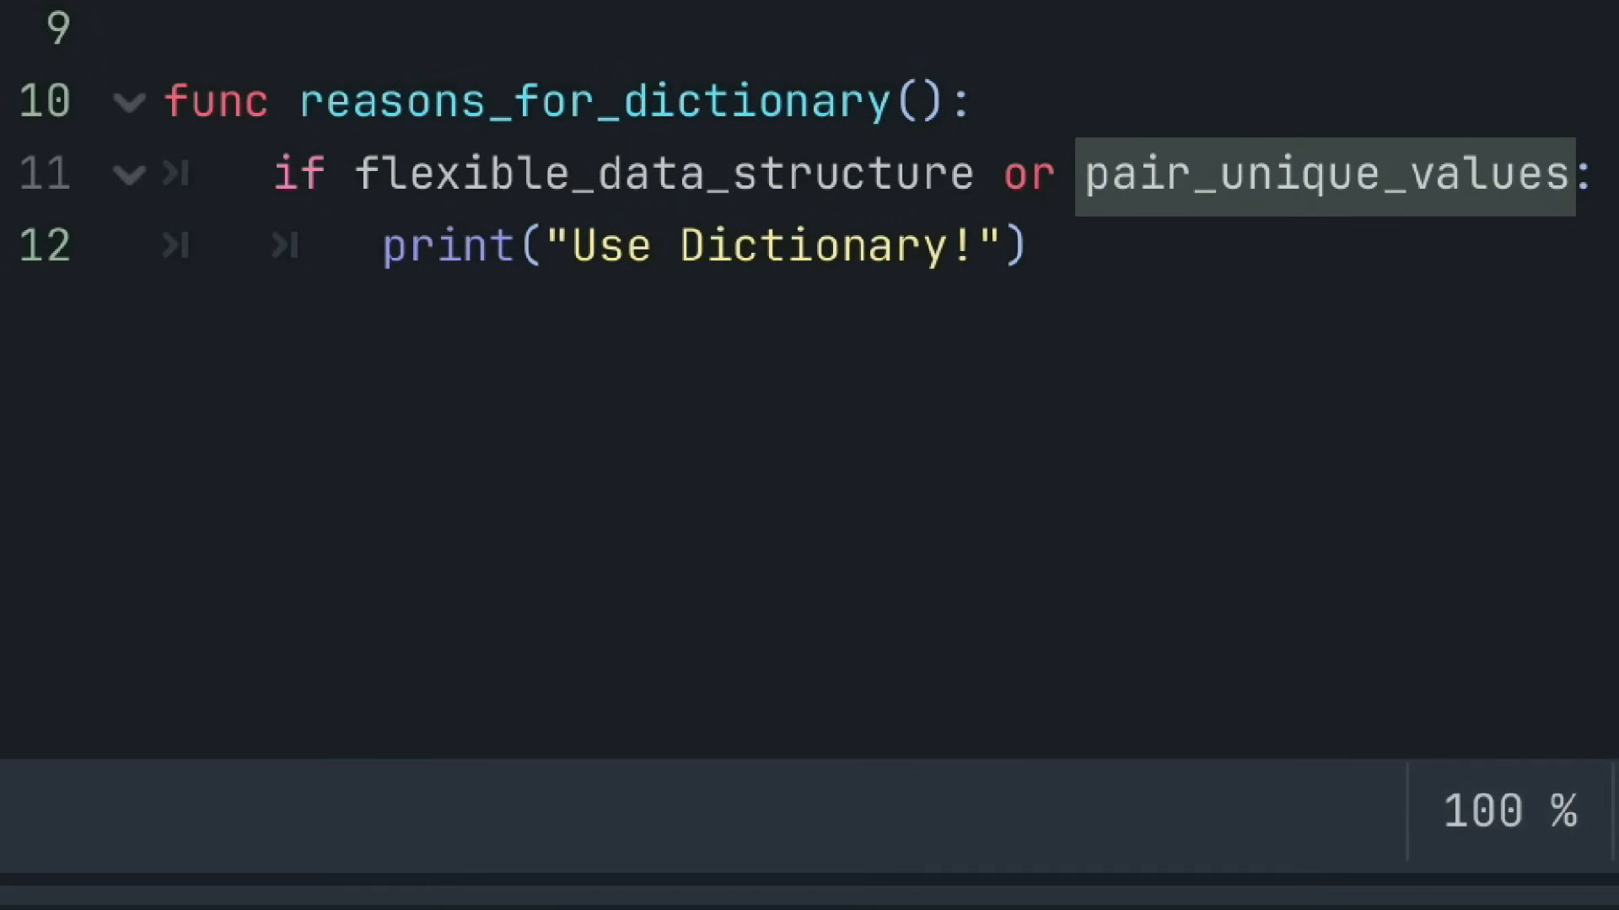